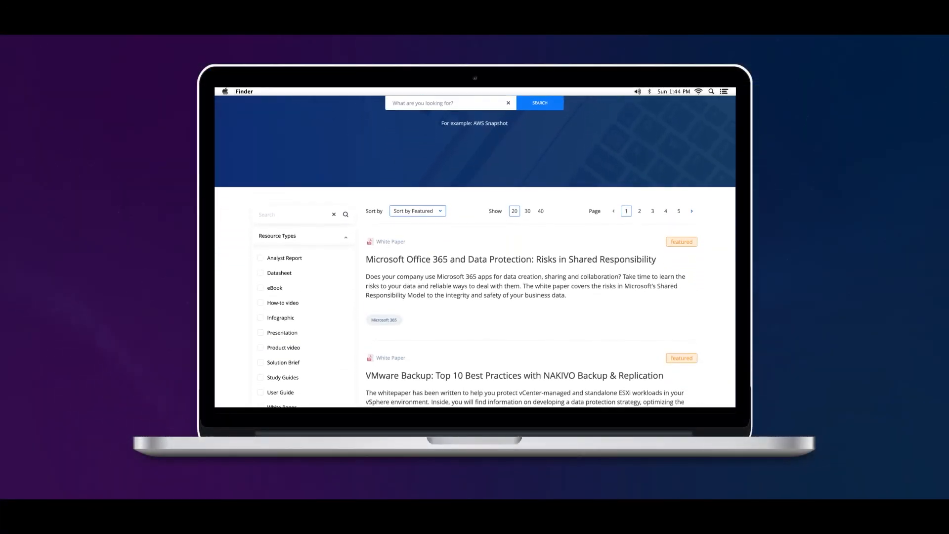
scroll(down, 3)
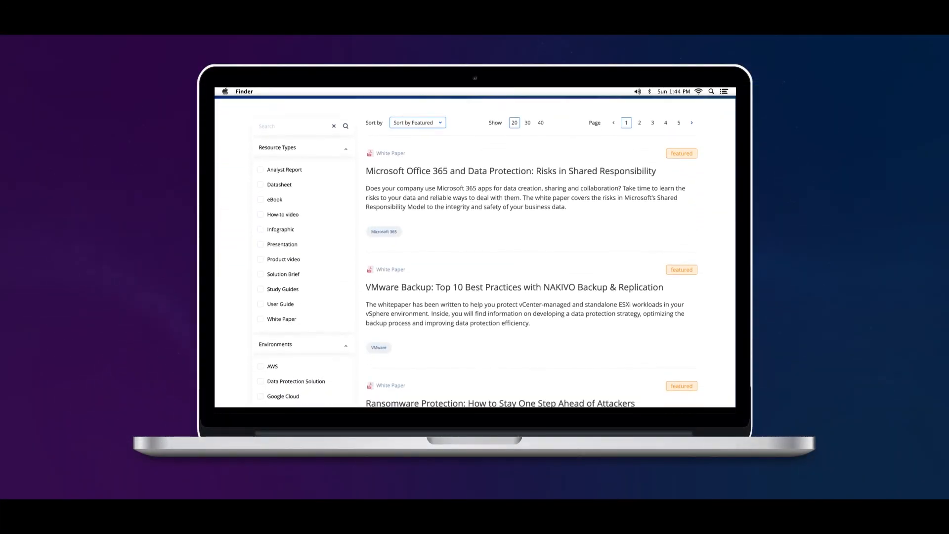
scroll(down, 3)
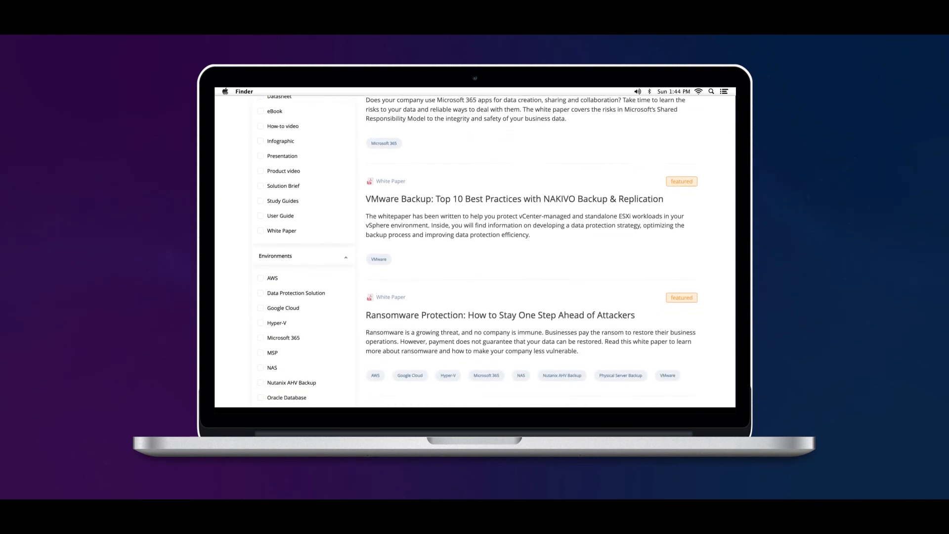